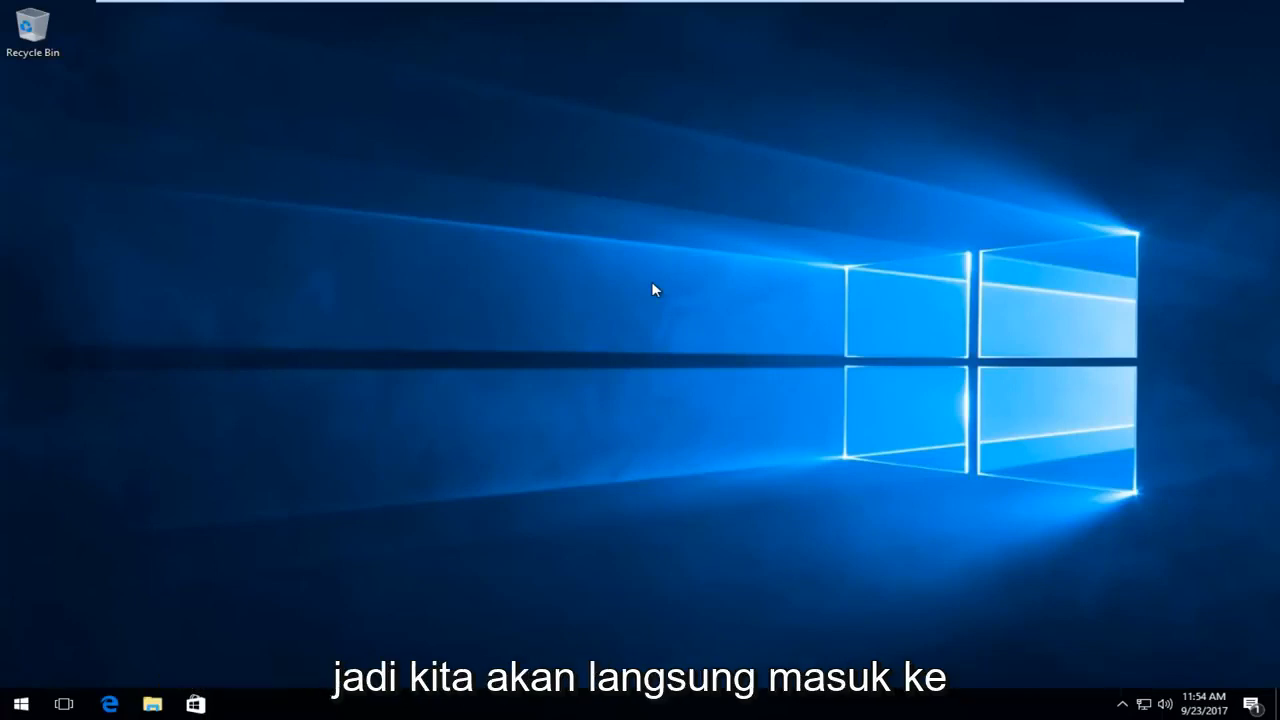
mouse_move(390, 316)
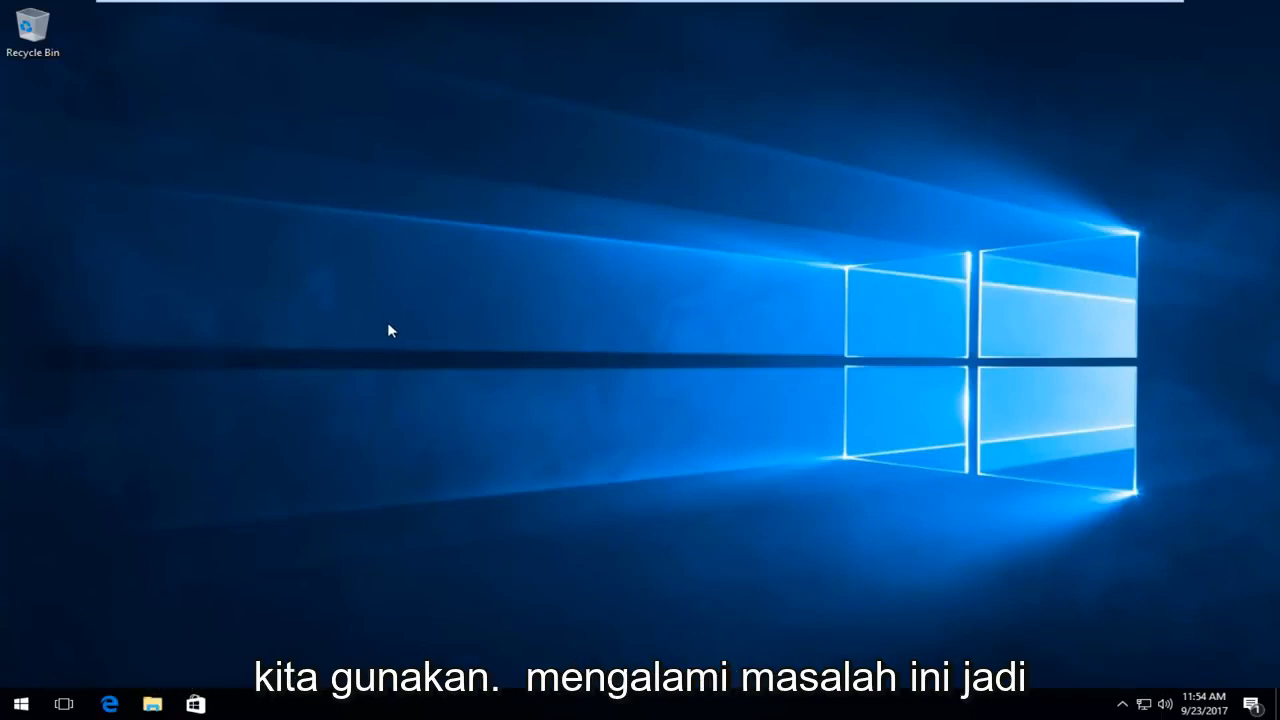
mouse_move(284, 422)
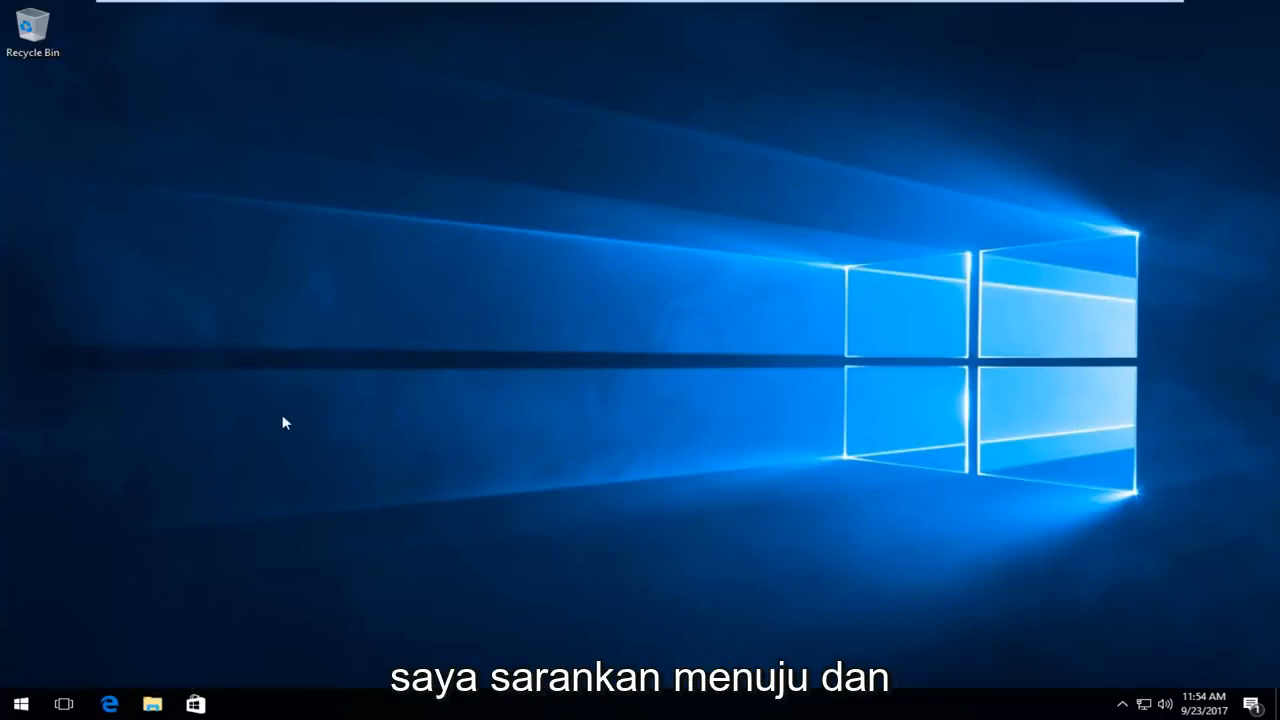
Search the Start menu for "this pc" and launch This PC from the best match
left_click(20, 704)
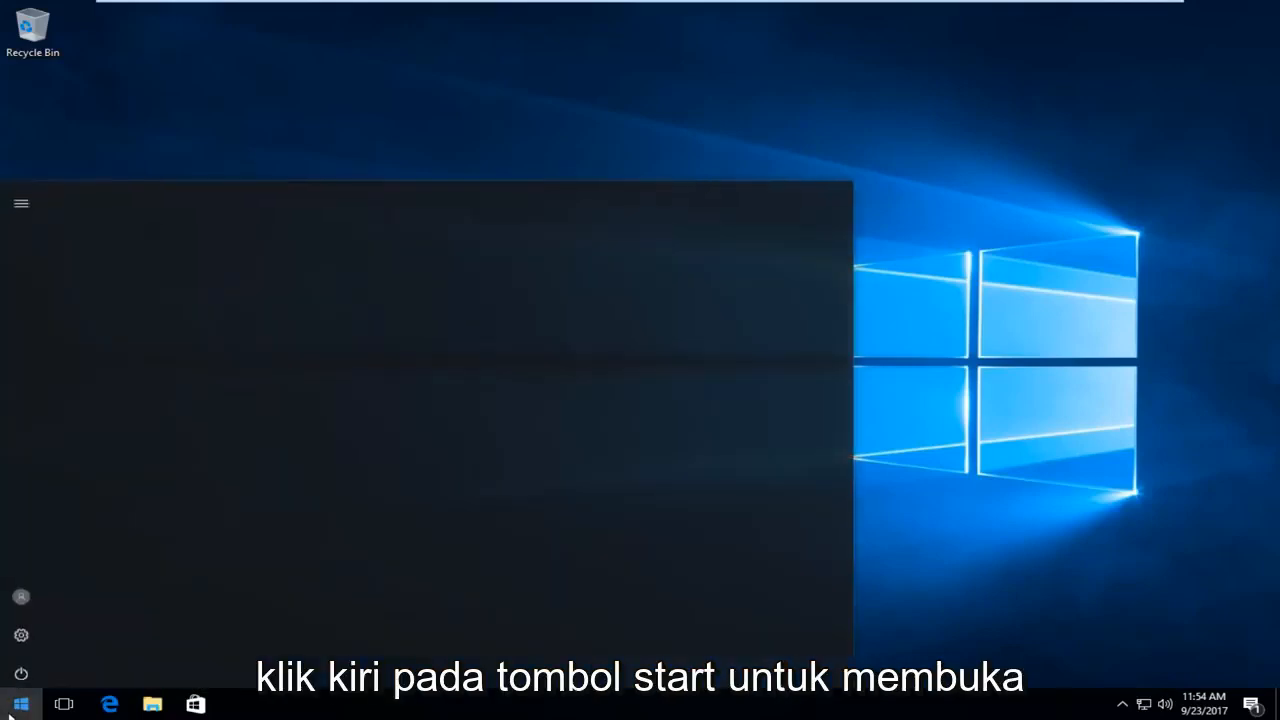
left_click(20, 704)
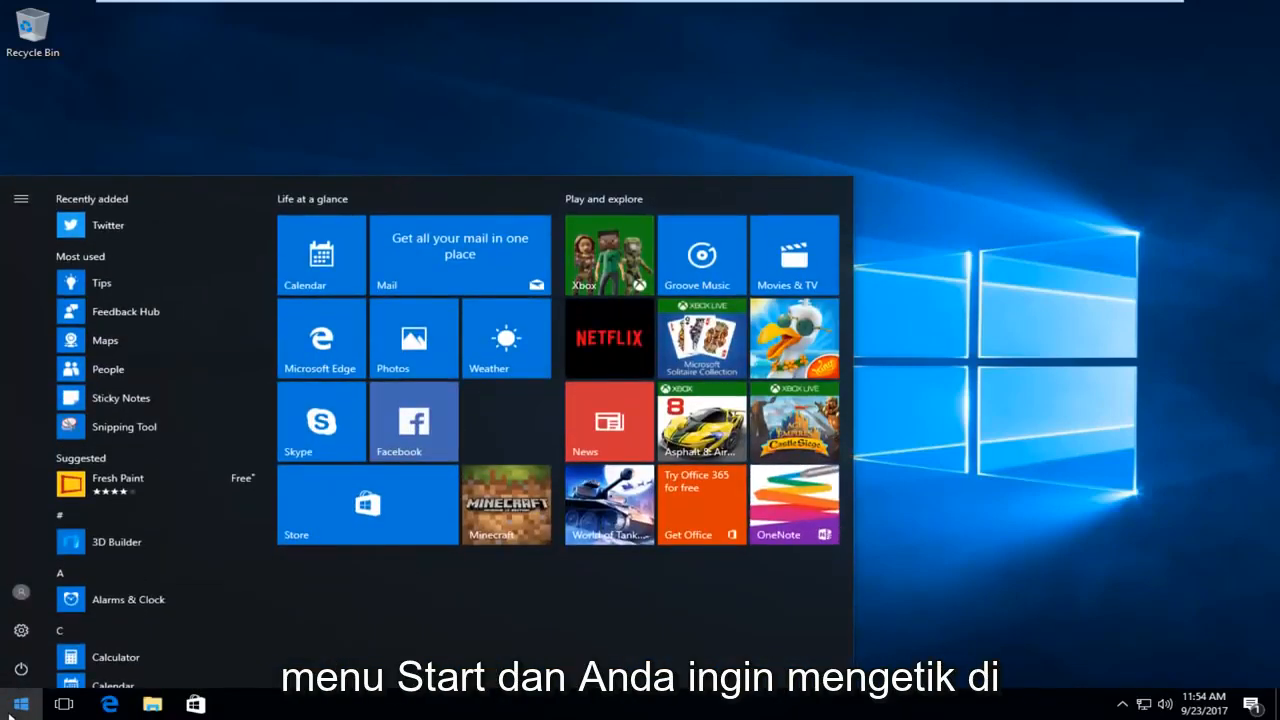
type("t")
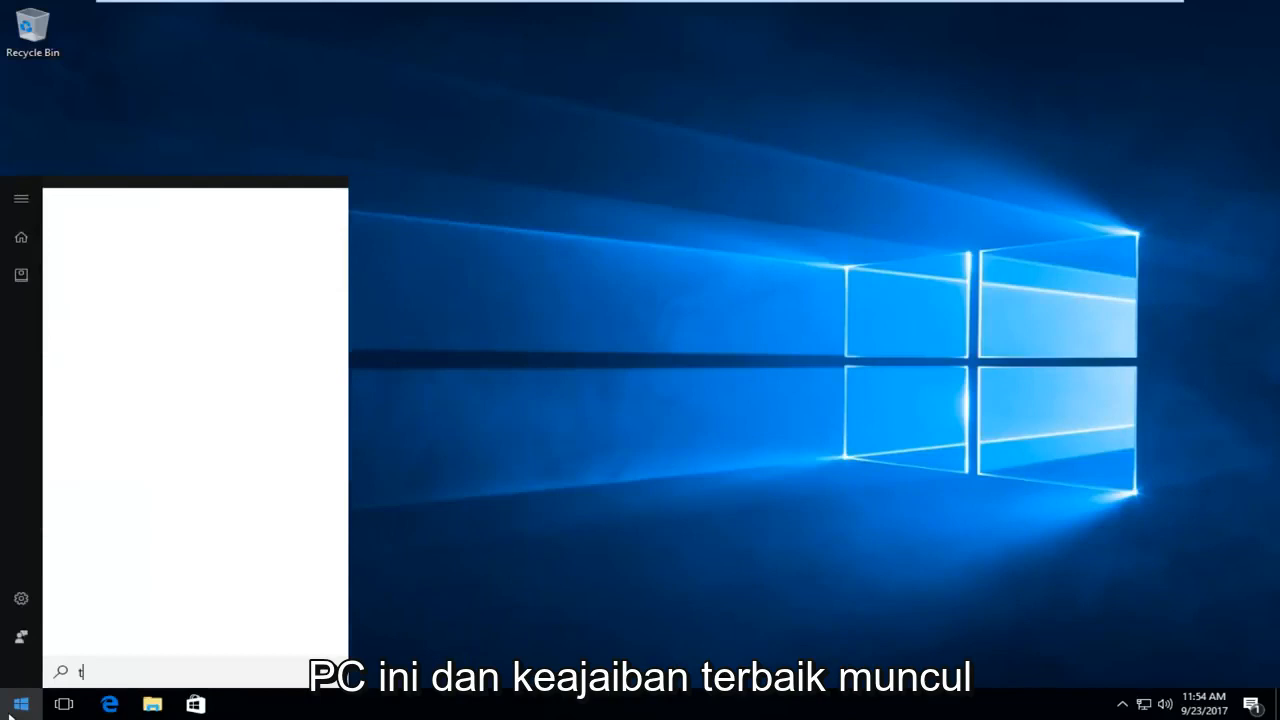
type("his pc")
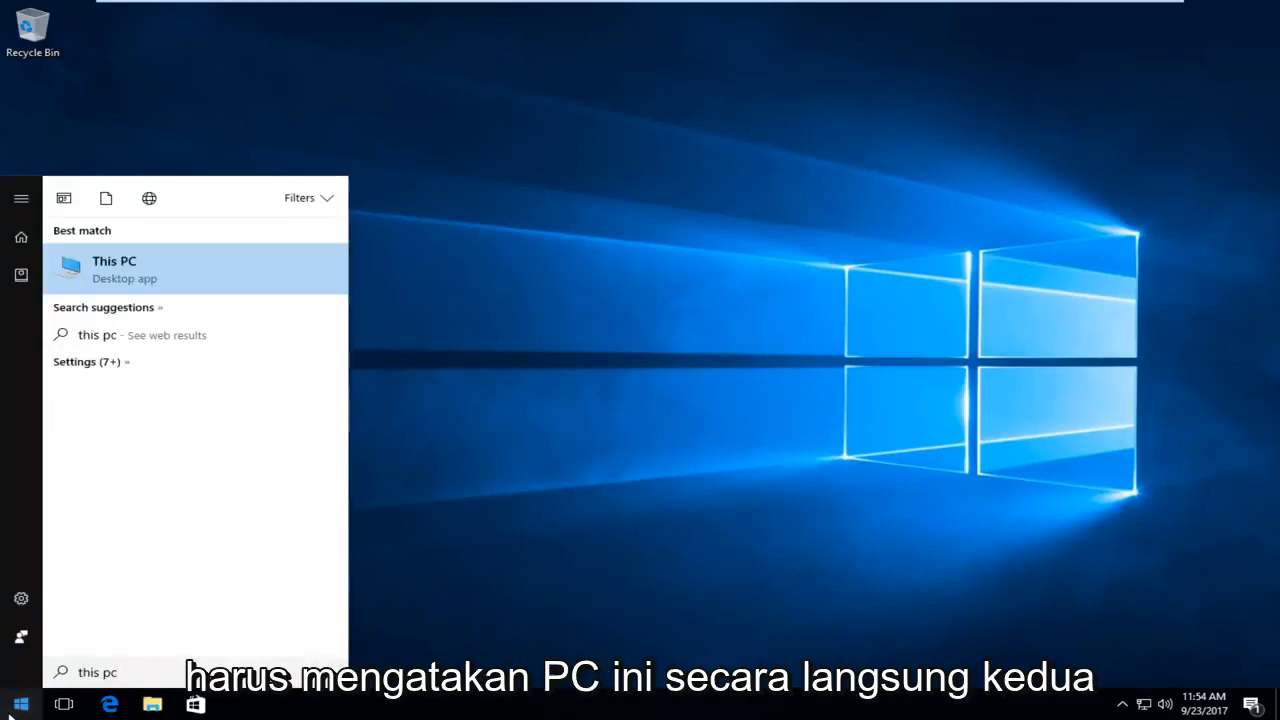
mouse_move(88, 298)
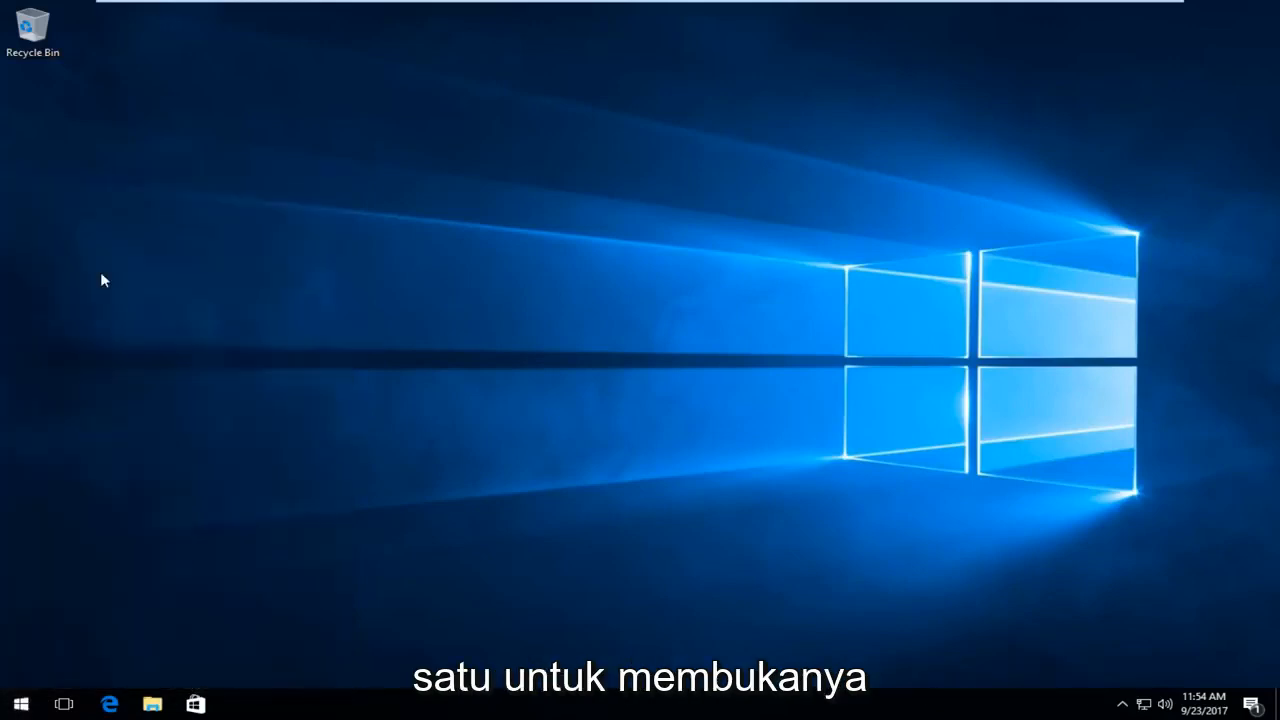
left_click(152, 704)
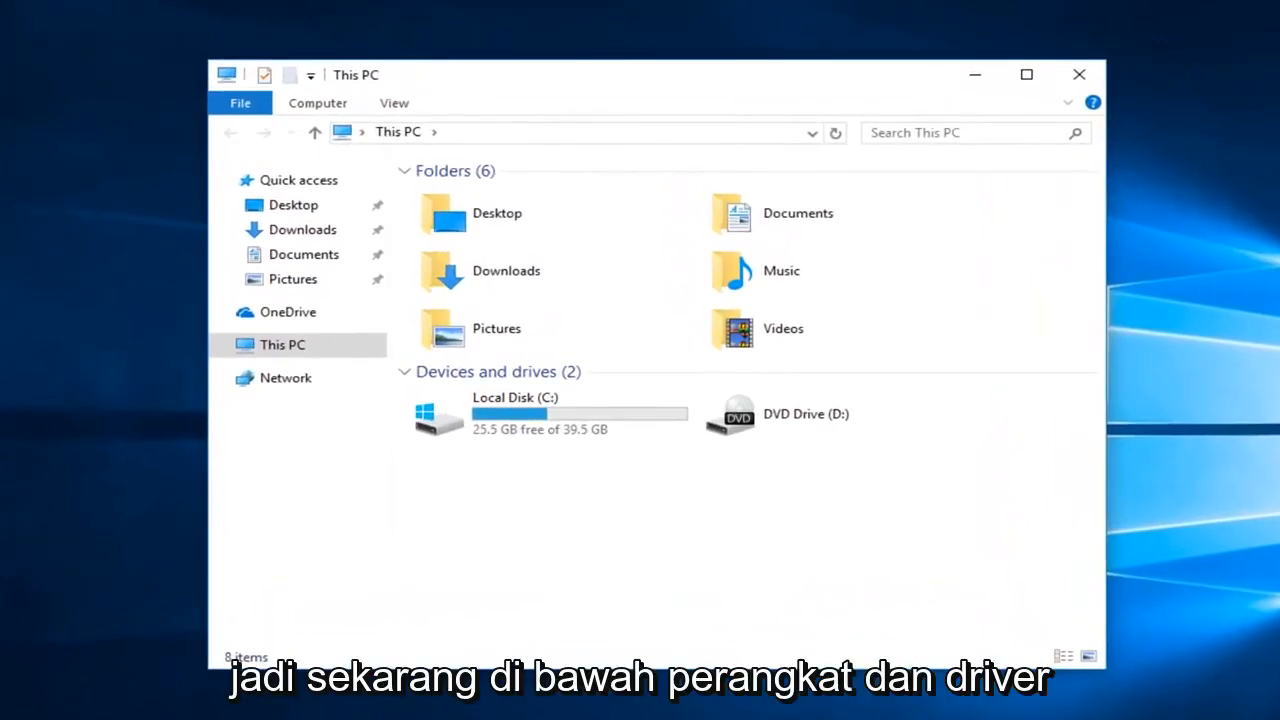
mouse_move(570, 424)
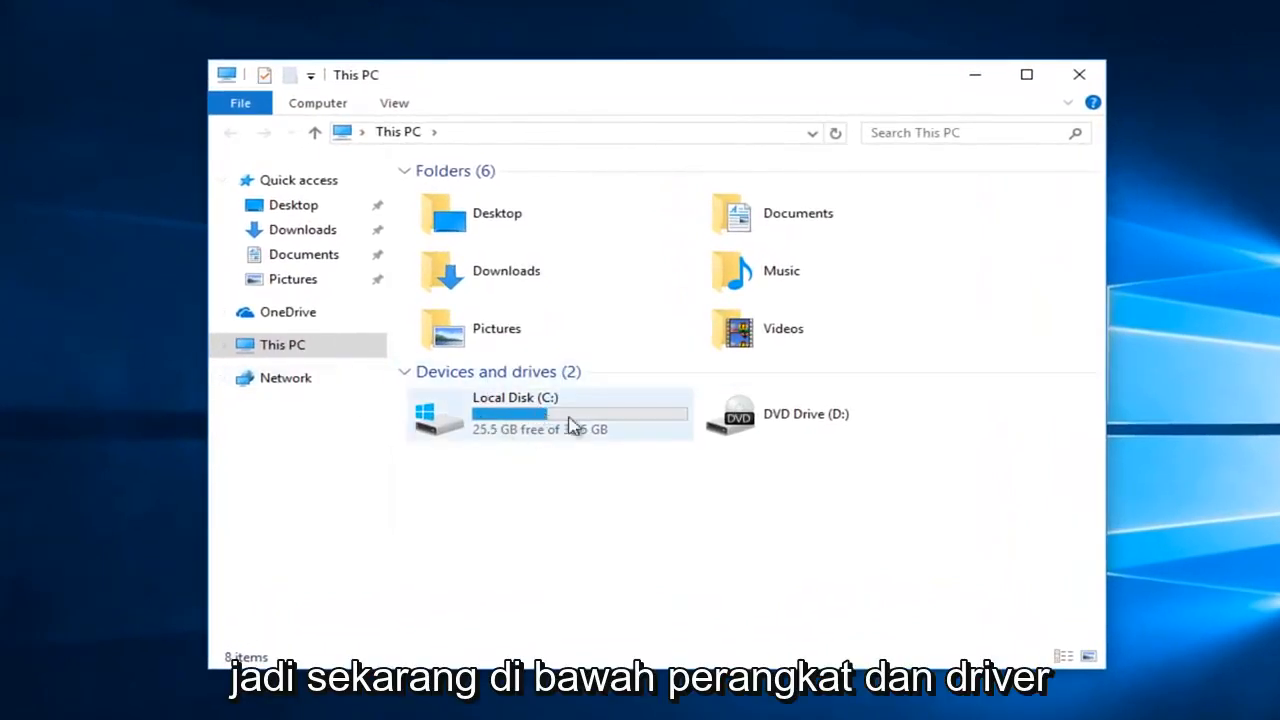
mouse_move(596, 476)
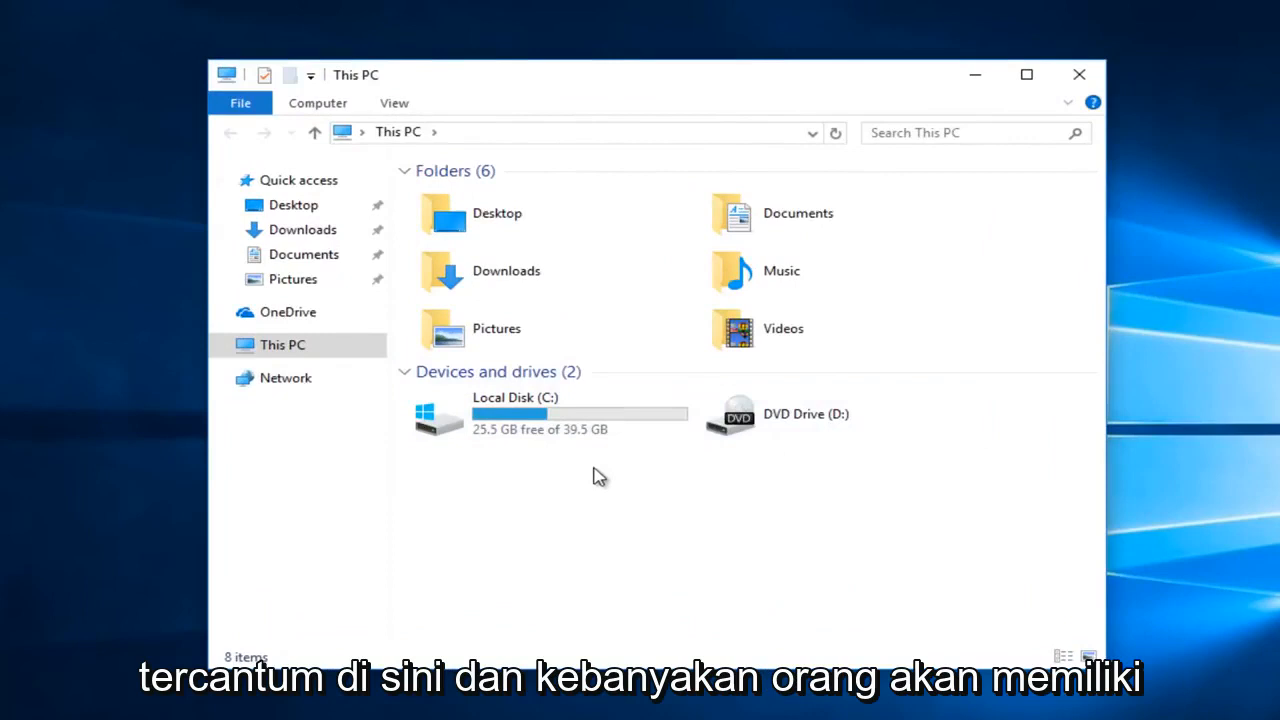
mouse_move(444, 486)
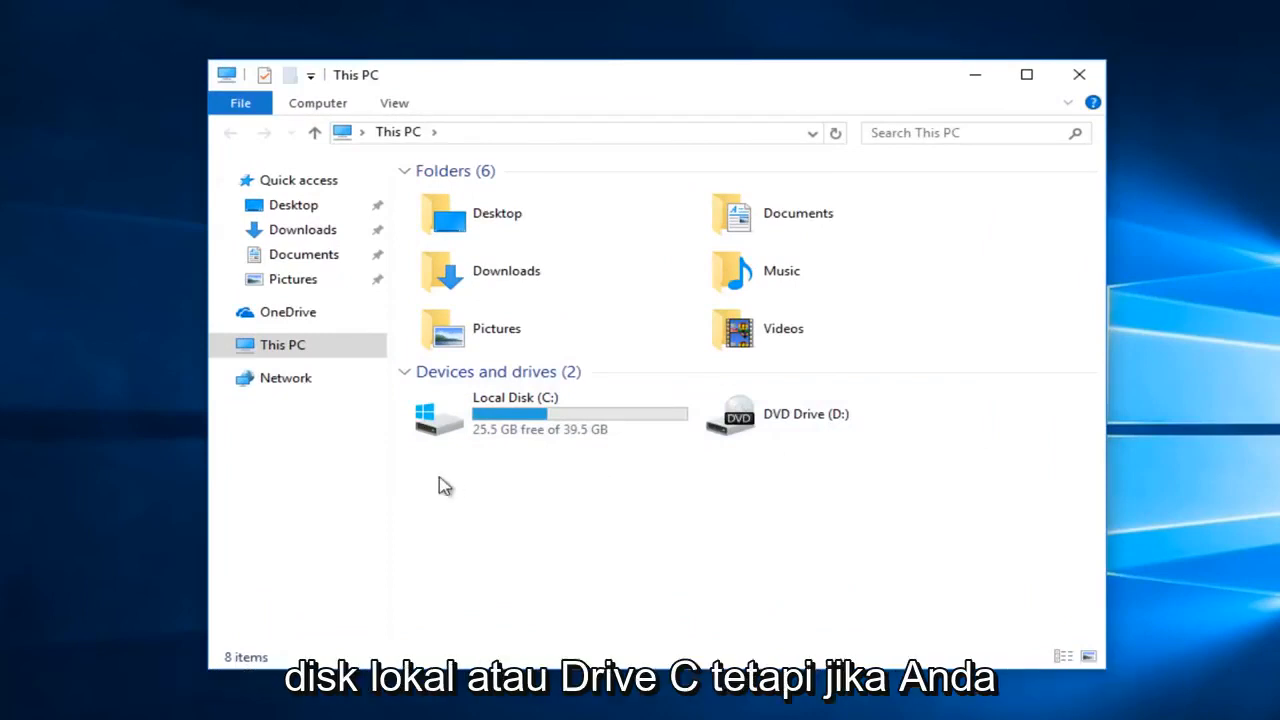
mouse_move(538, 408)
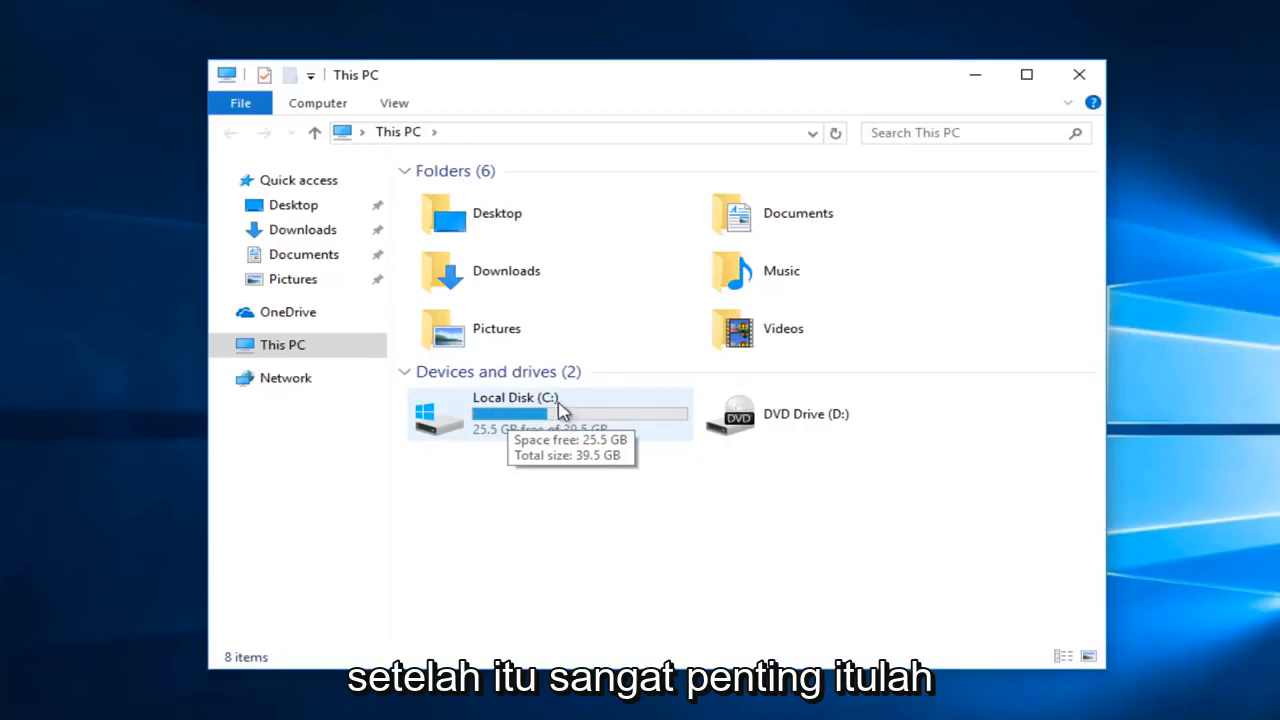
mouse_move(584, 480)
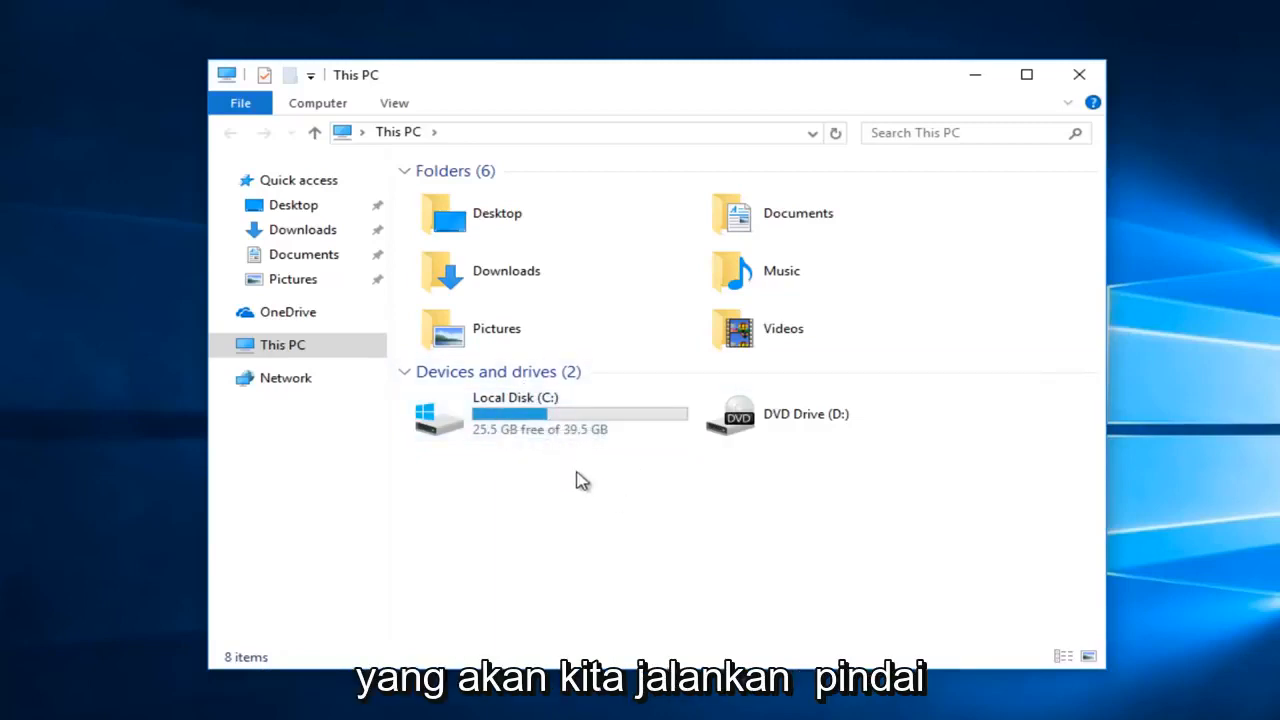
mouse_move(660, 464)
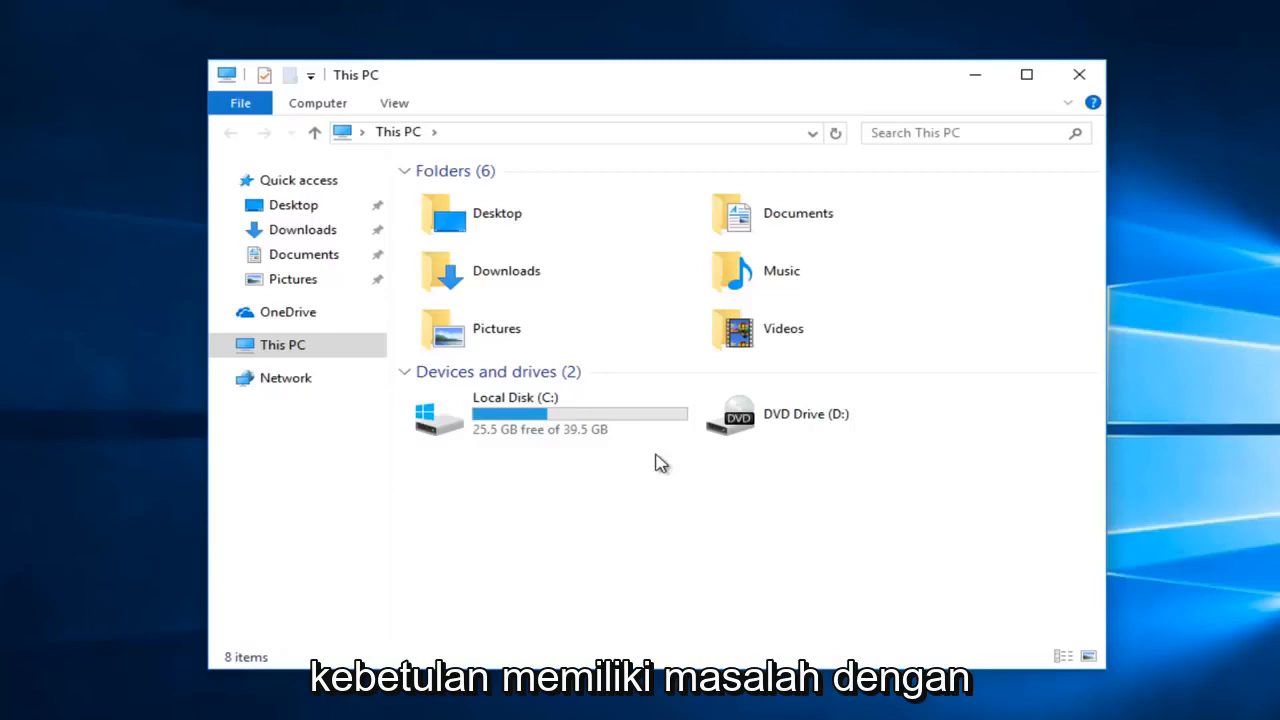
mouse_move(680, 444)
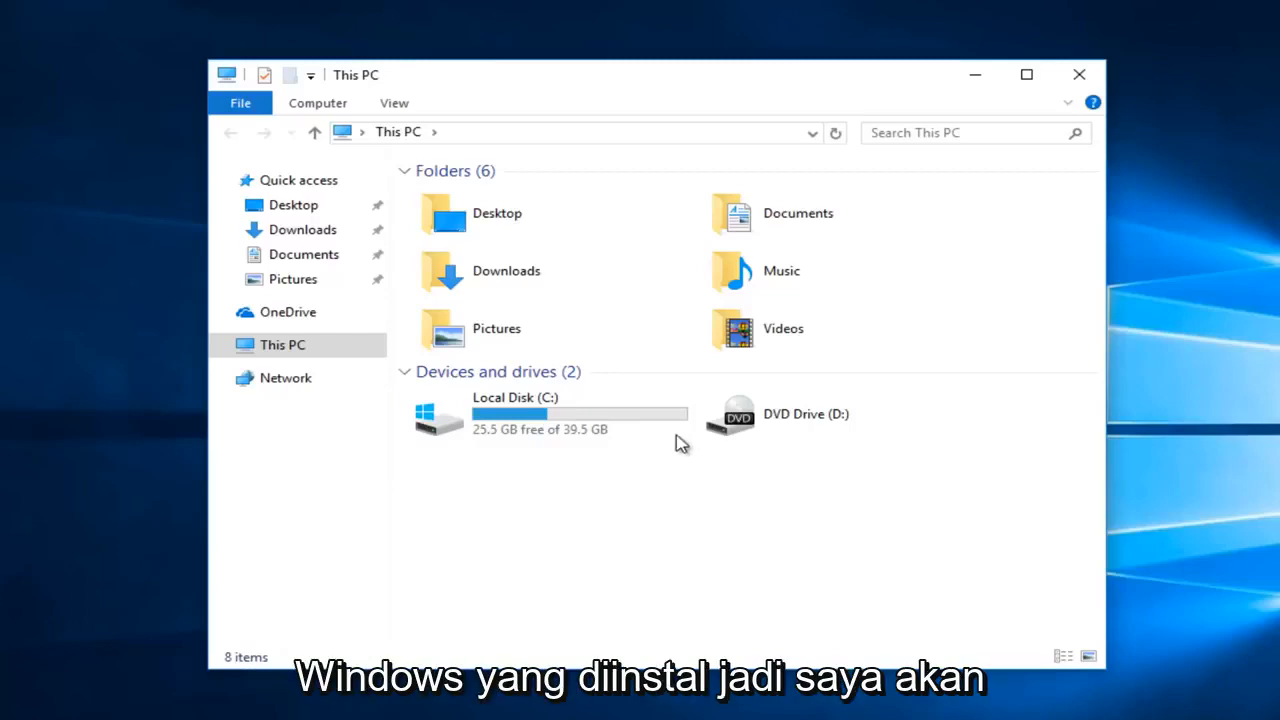
Close the This PC window after reviewing Local Disk (C:) free space
left_click(1080, 74)
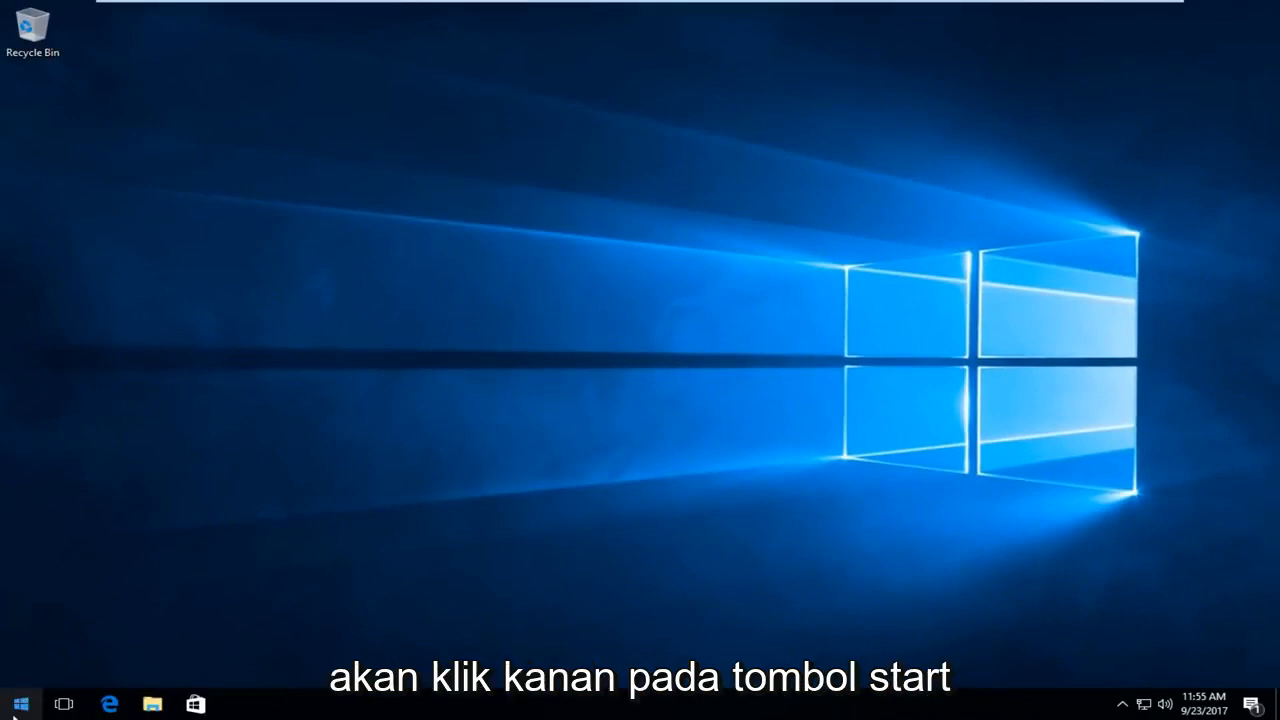
Launch Command Prompt (Admin) from the Win+X menu and approve the UAC prompt with Yes
right_click(20, 704)
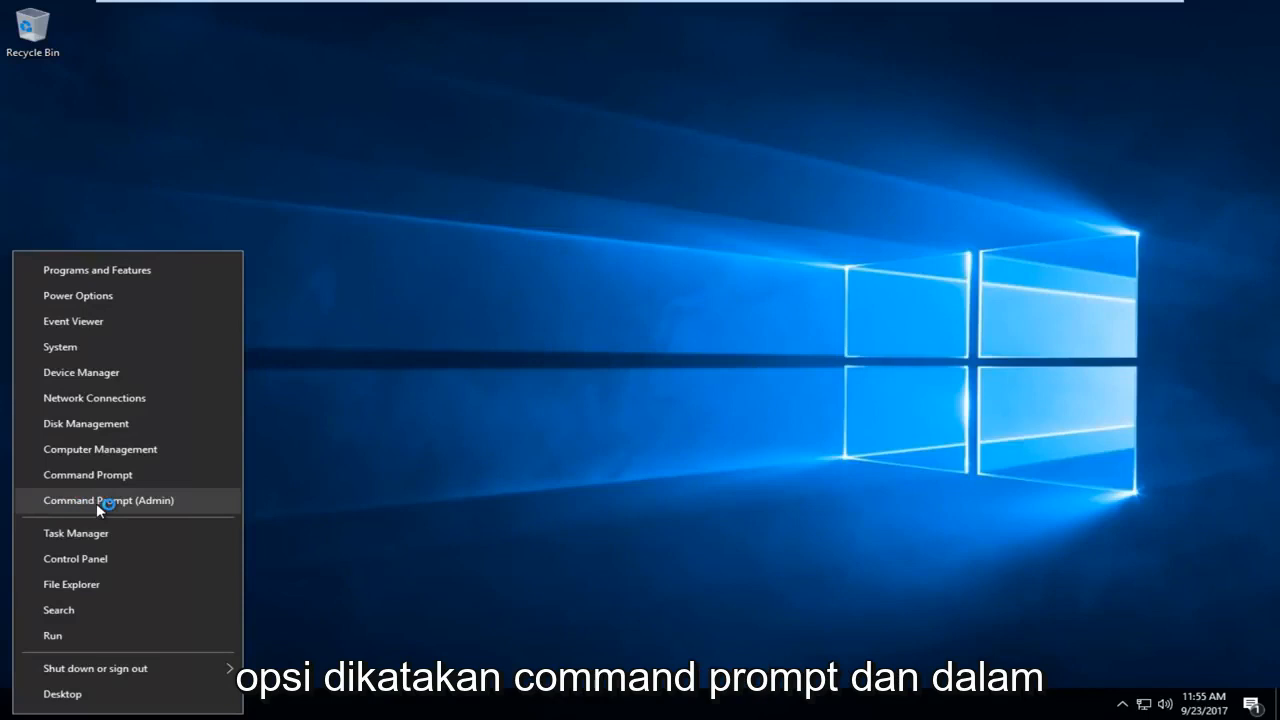
left_click(108, 500)
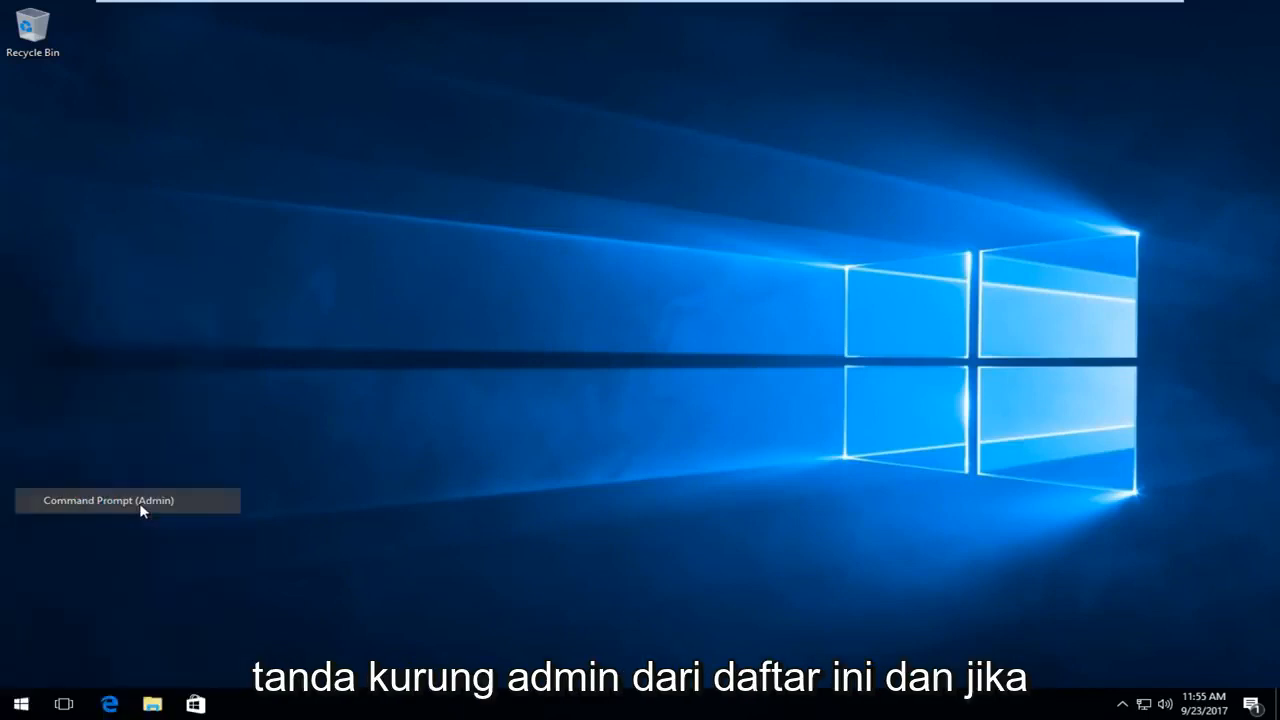
left_click(108, 500)
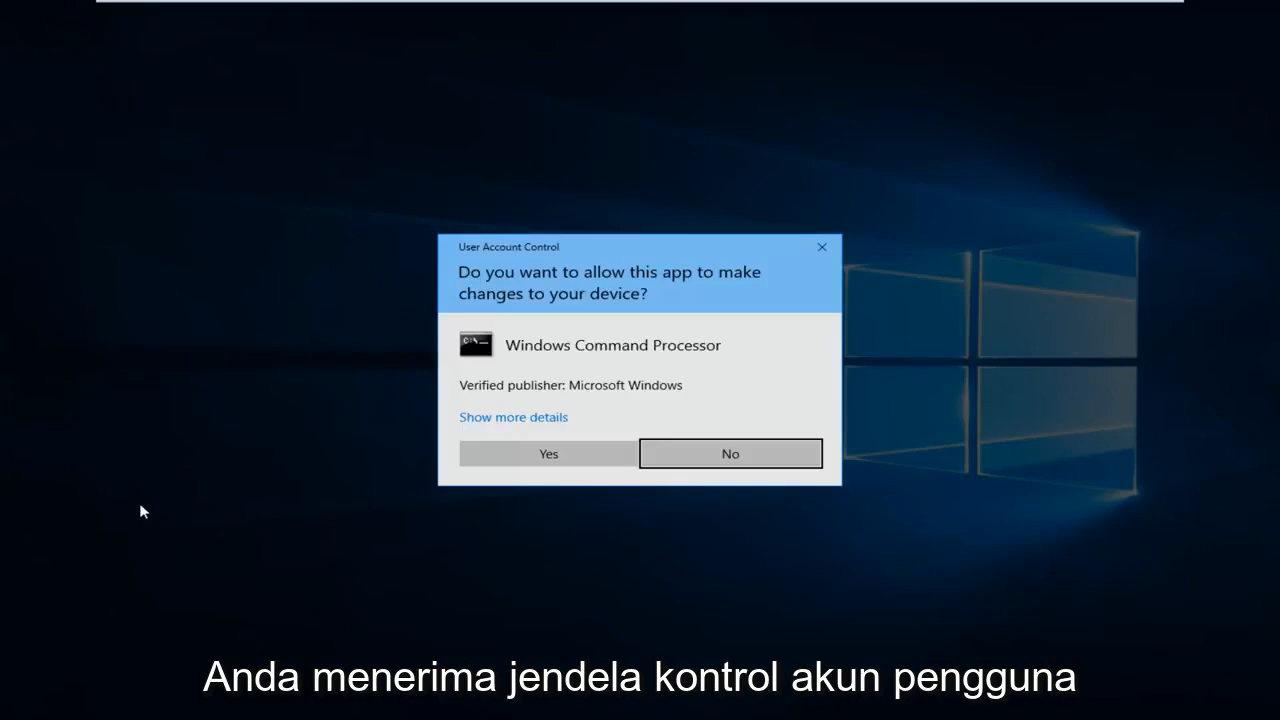
left_click(548, 452)
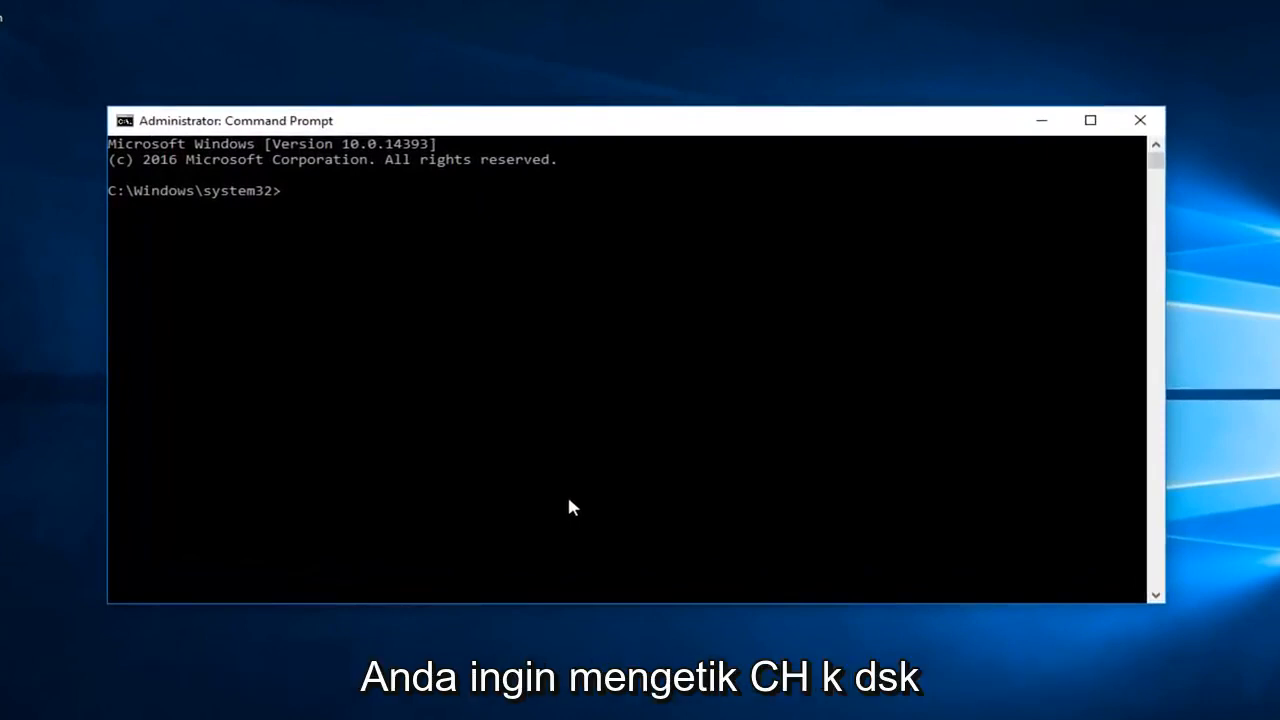
Run chkdsk /f c: at the elevated prompt to fix errors on drive C:
type("ch")
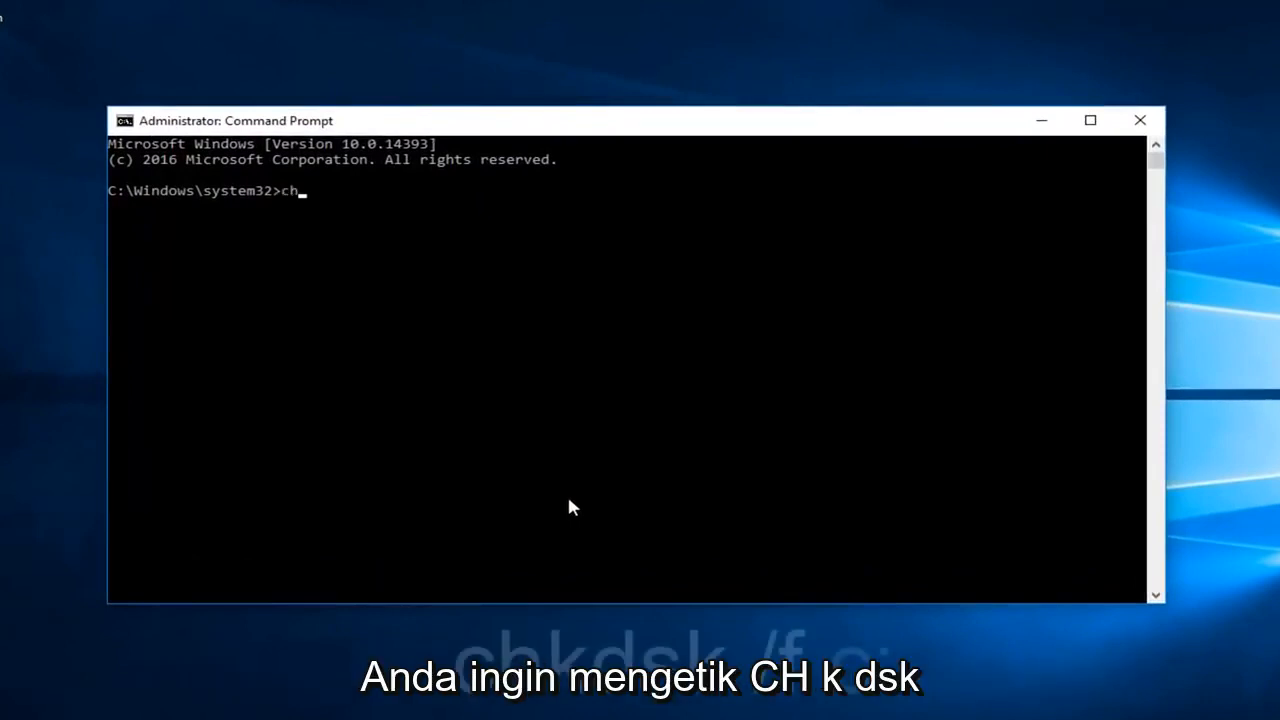
type("k")
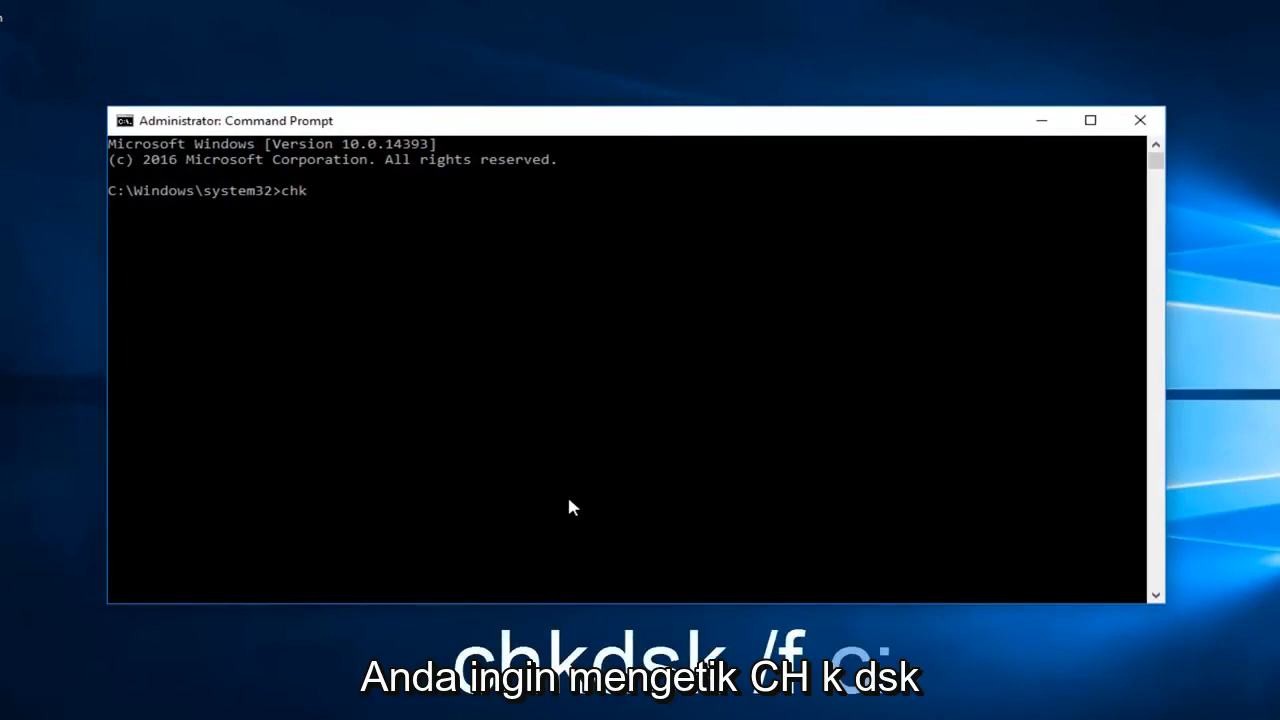
type("dsk")
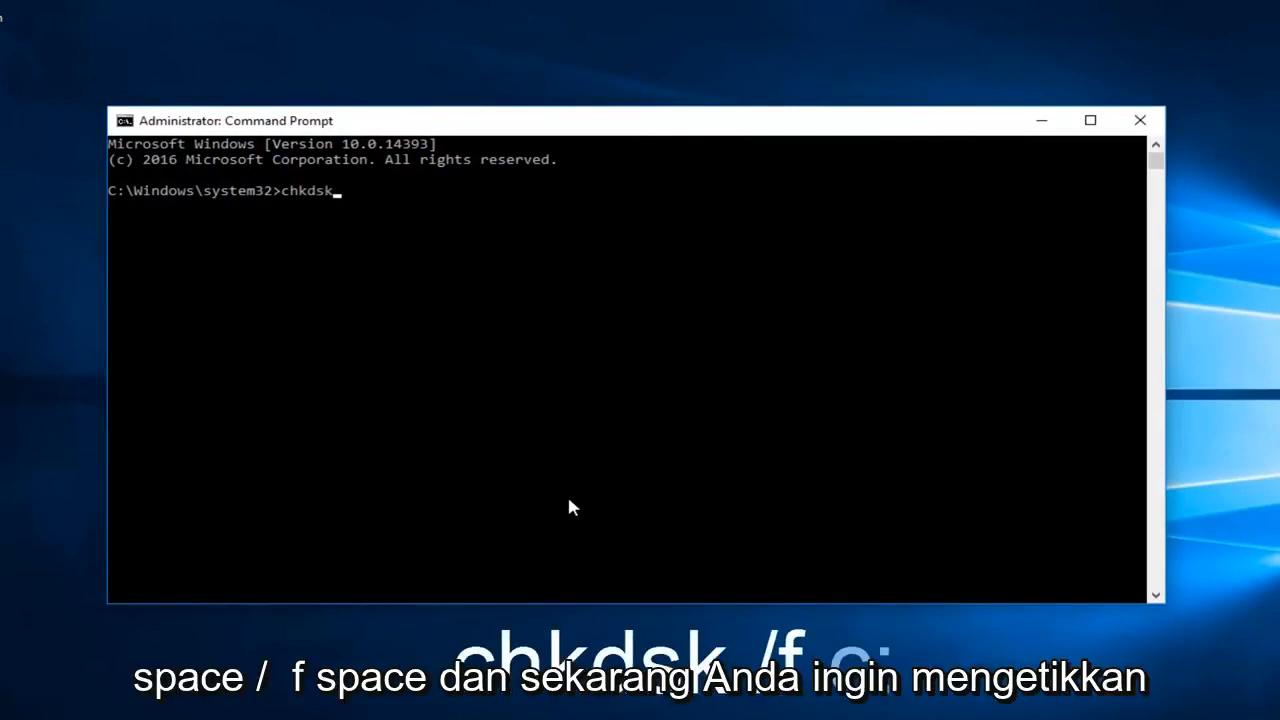
type("/f")
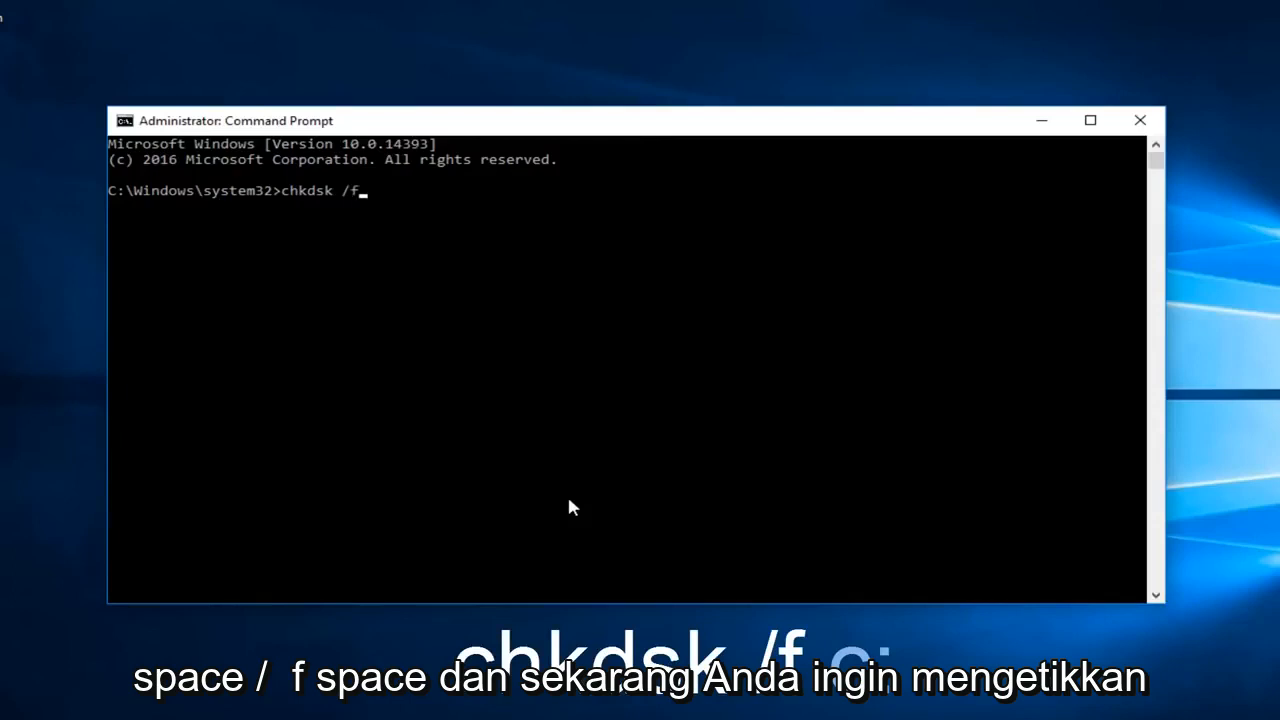
type("\" \"")
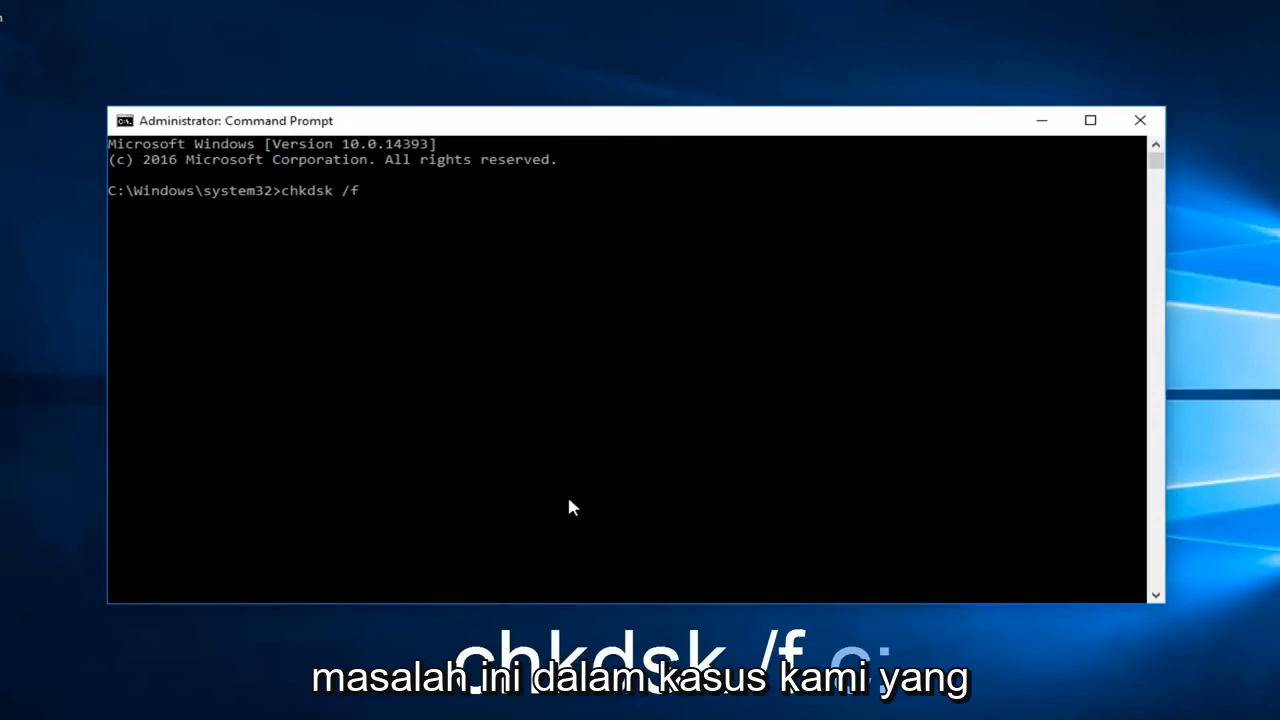
type("c")
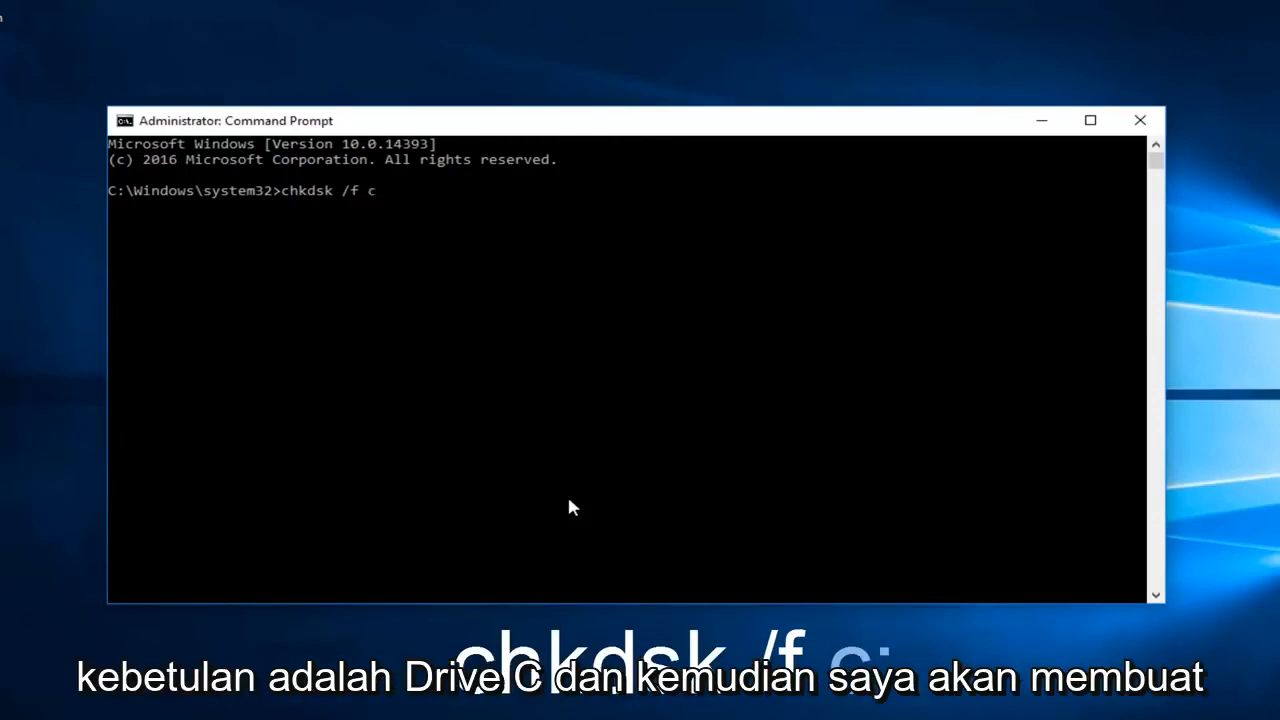
type(":")
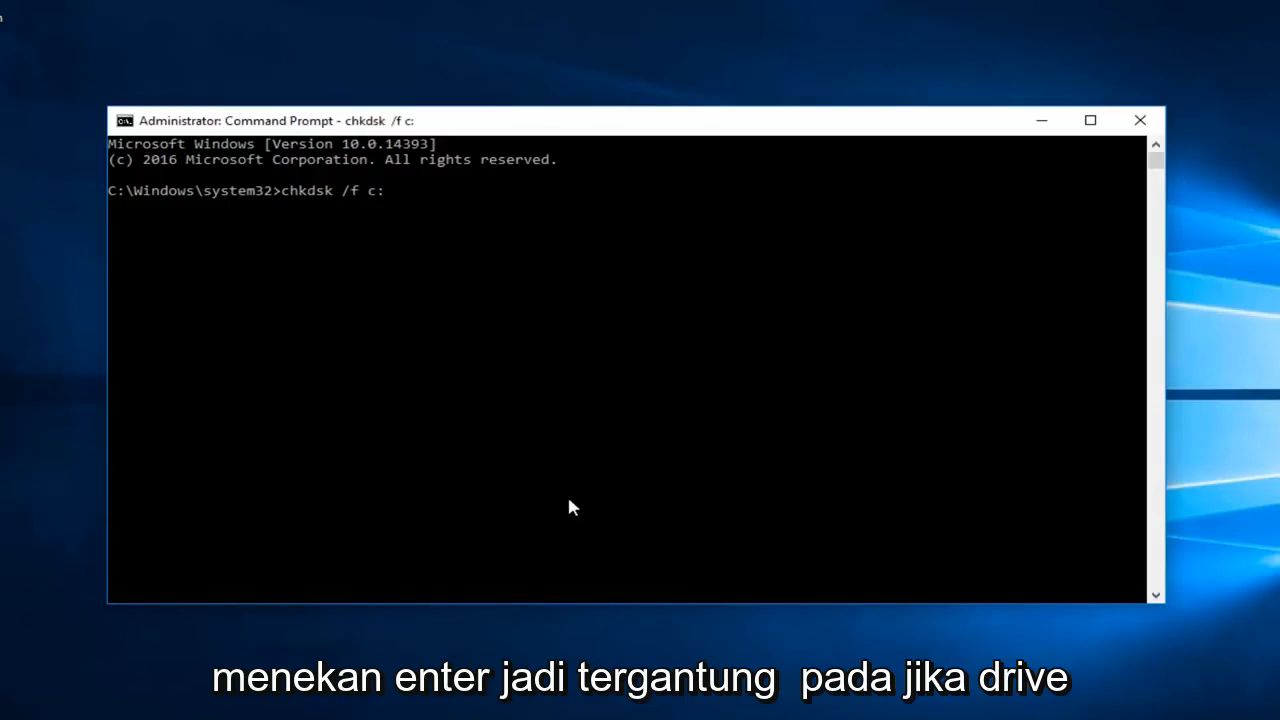
key("enter")
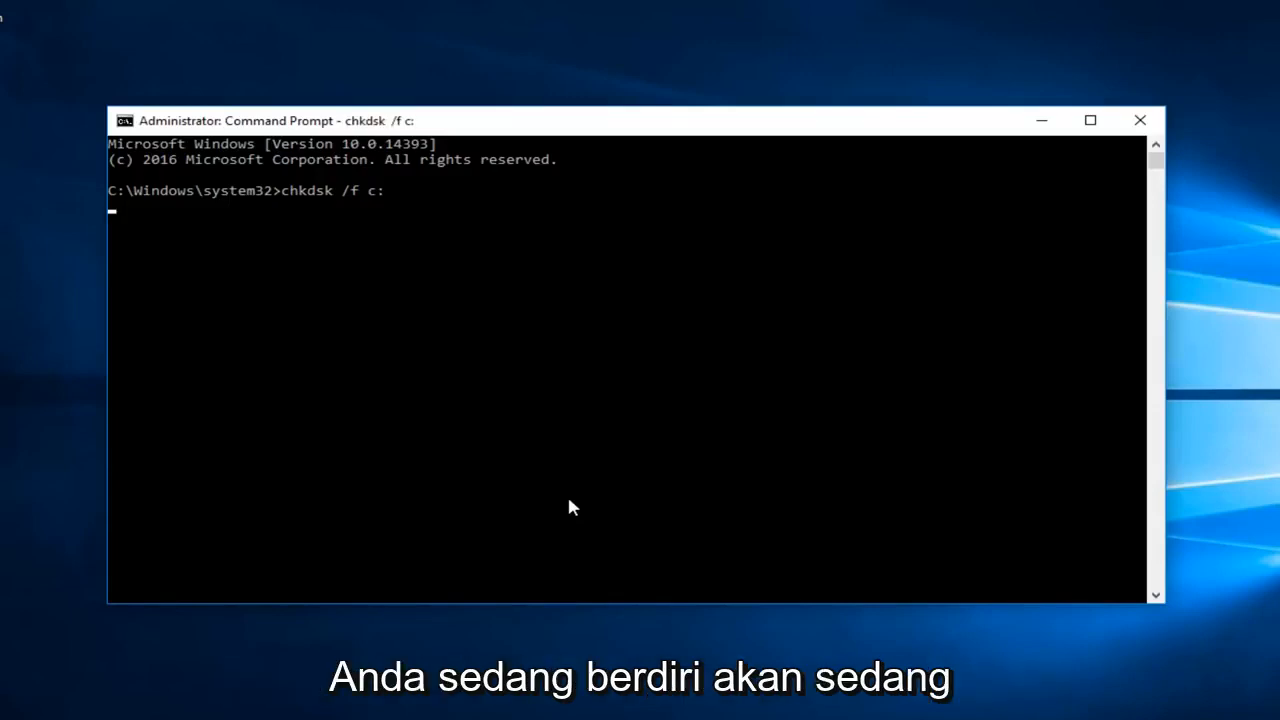
Let chkdsk report it cannot lock drive C: and offer to schedule the check at next restart
key("enter")
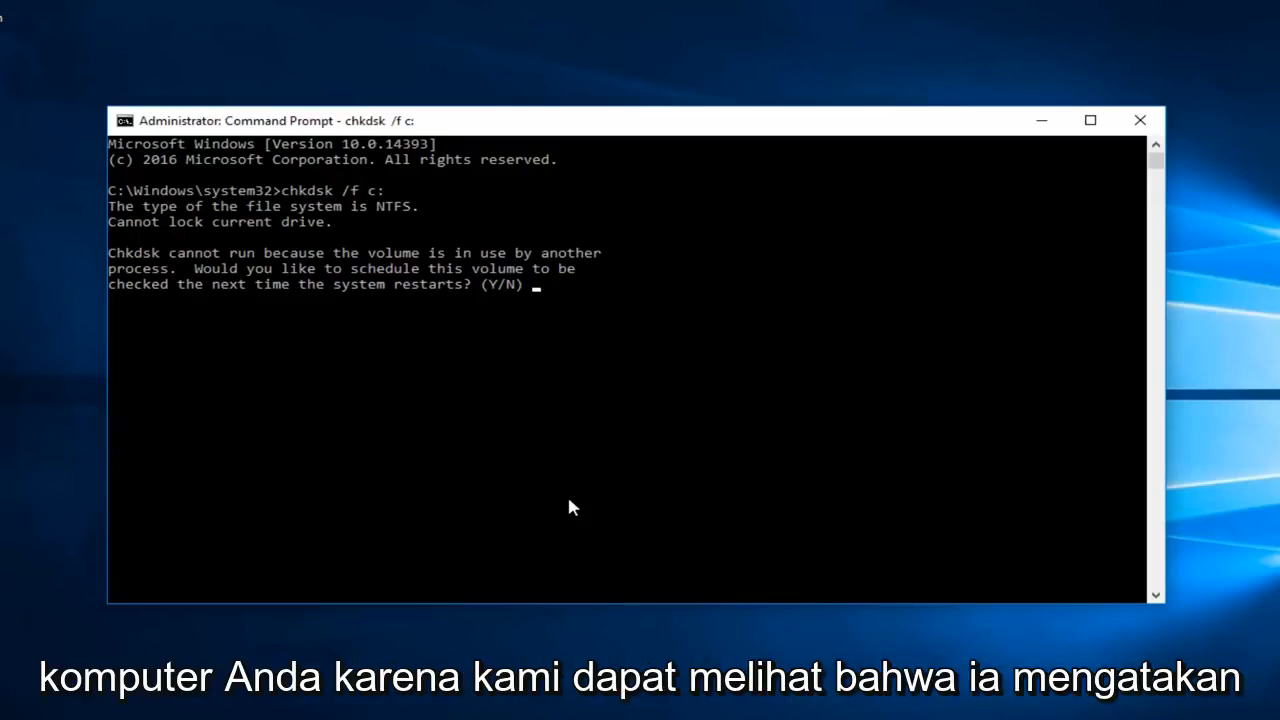
mouse_move(510, 318)
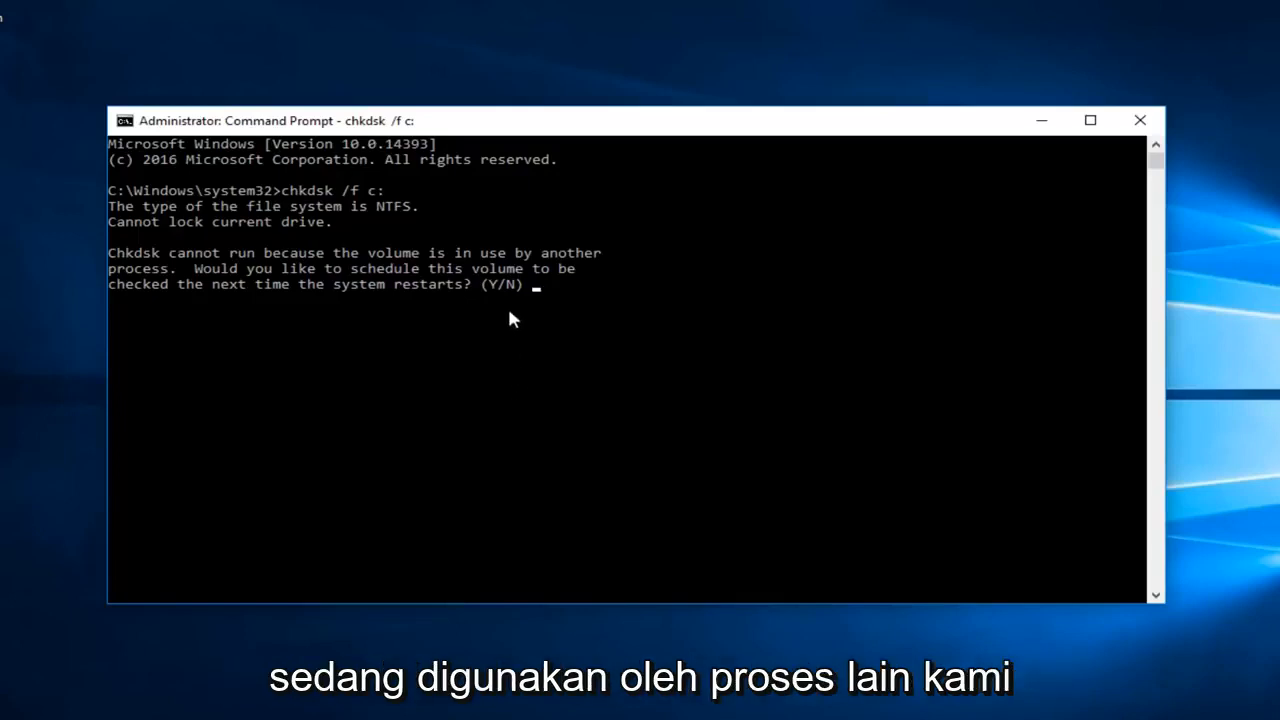
mouse_move(212, 288)
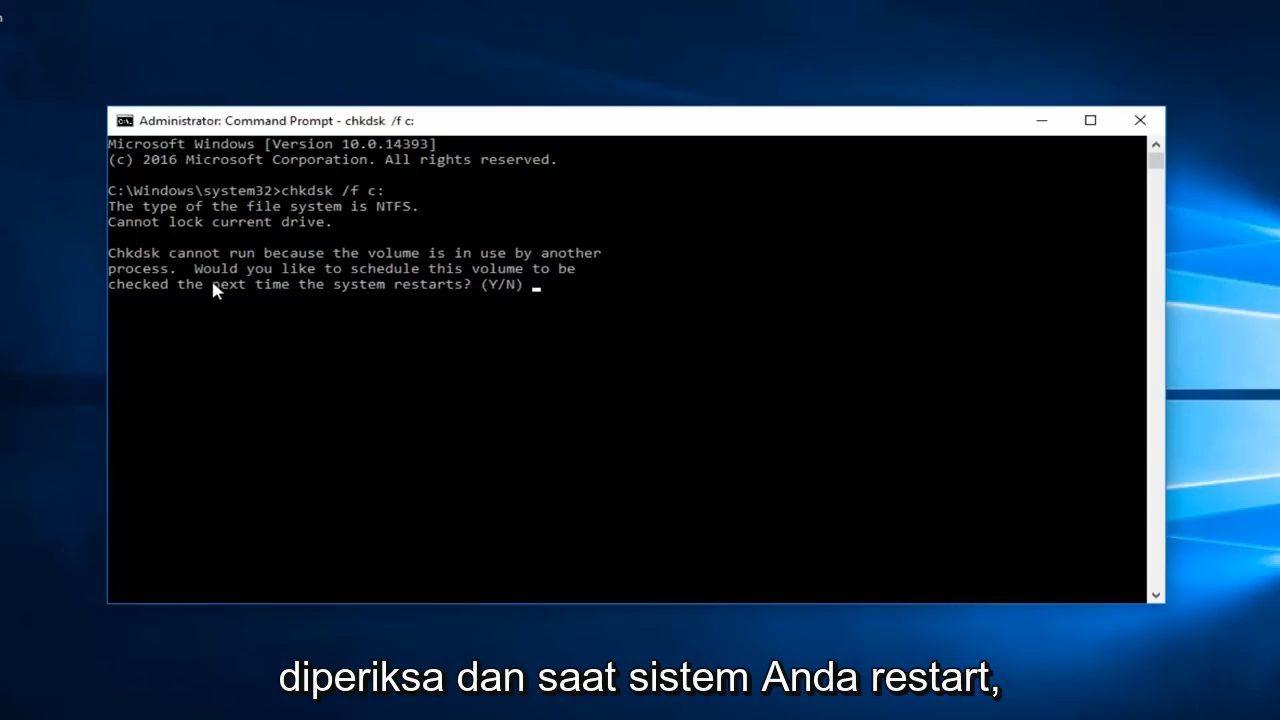
mouse_move(536, 304)
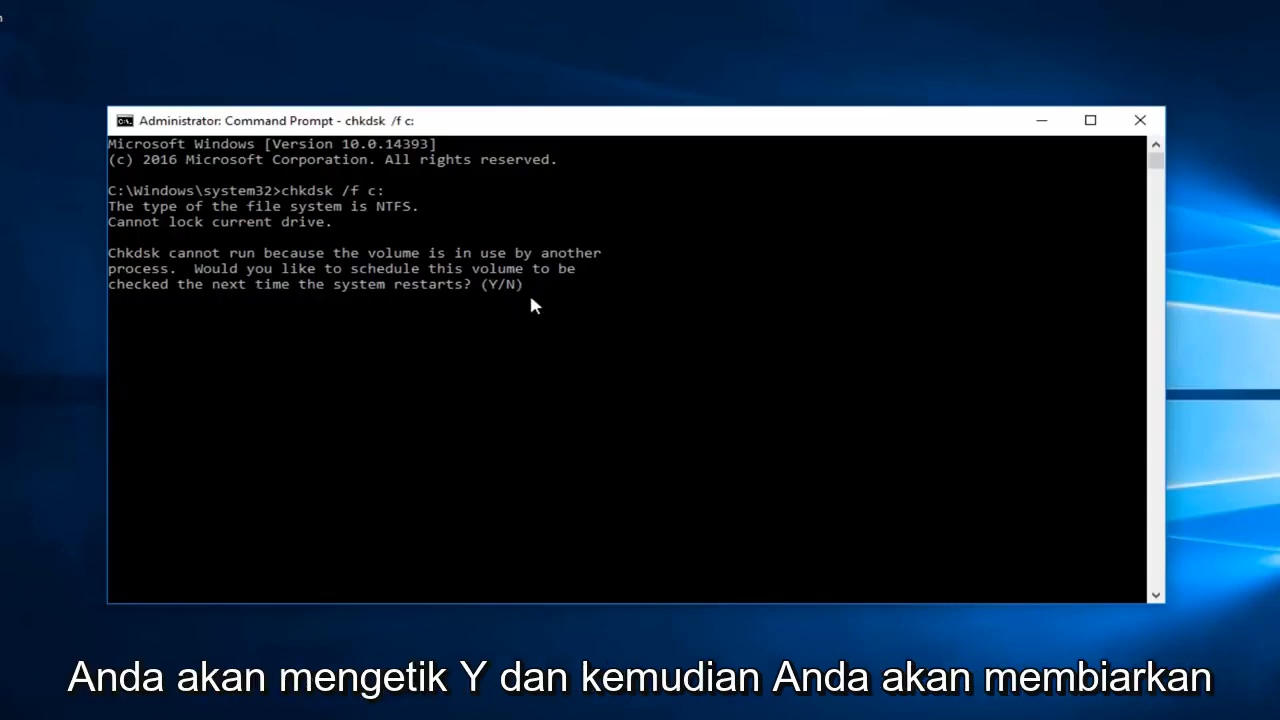